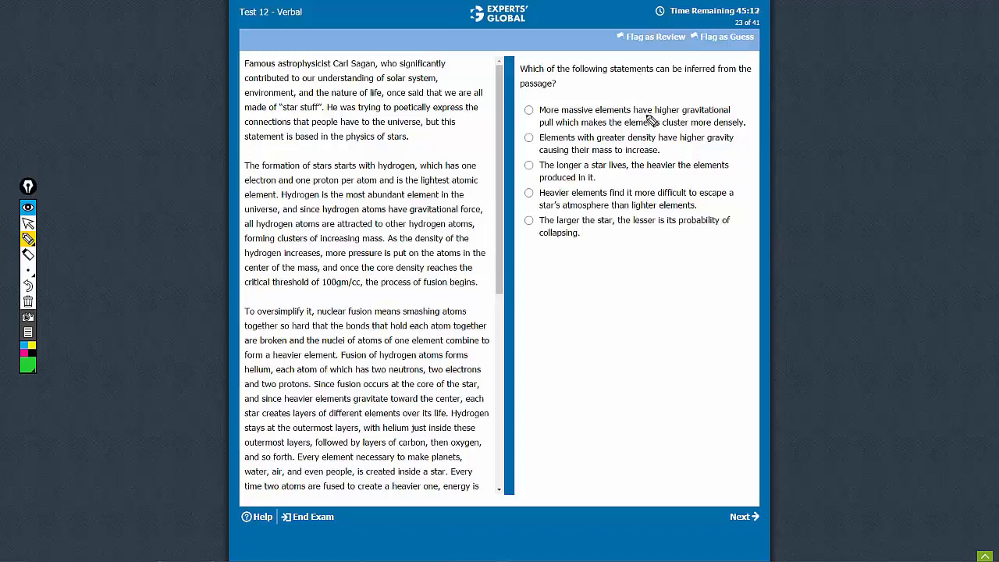
mouse_move(715, 116)
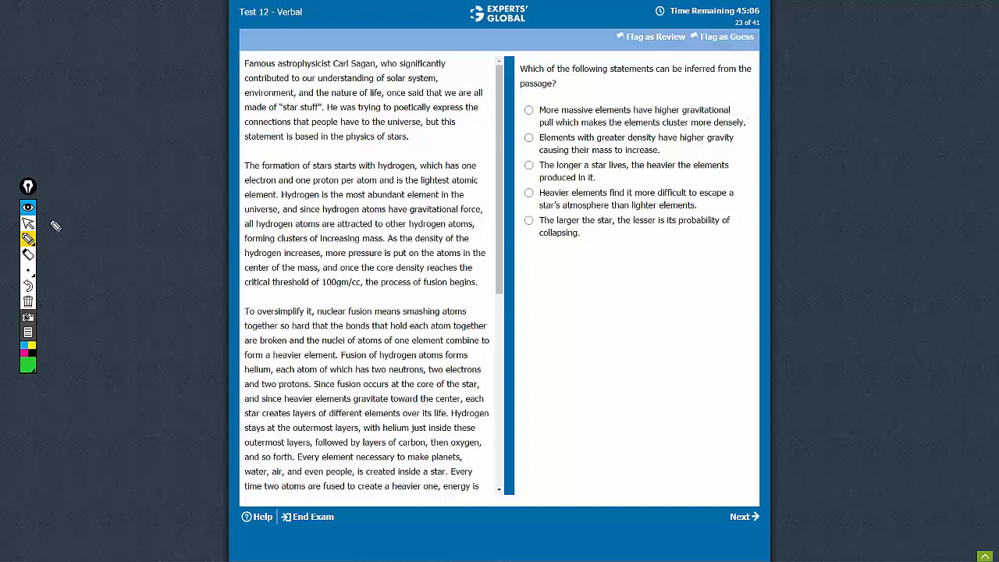
Scroll the passage down to its closing paragraphs on silicon, iron and star stuff
scroll(down, 3)
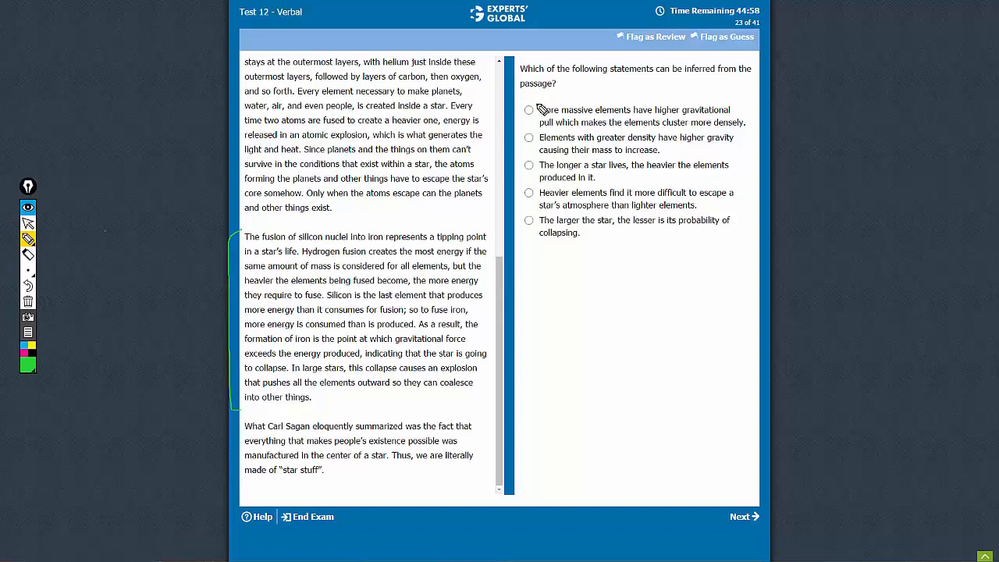
Circle choice A as a possible answer and strike out the following choices with the green pen
click(529, 110)
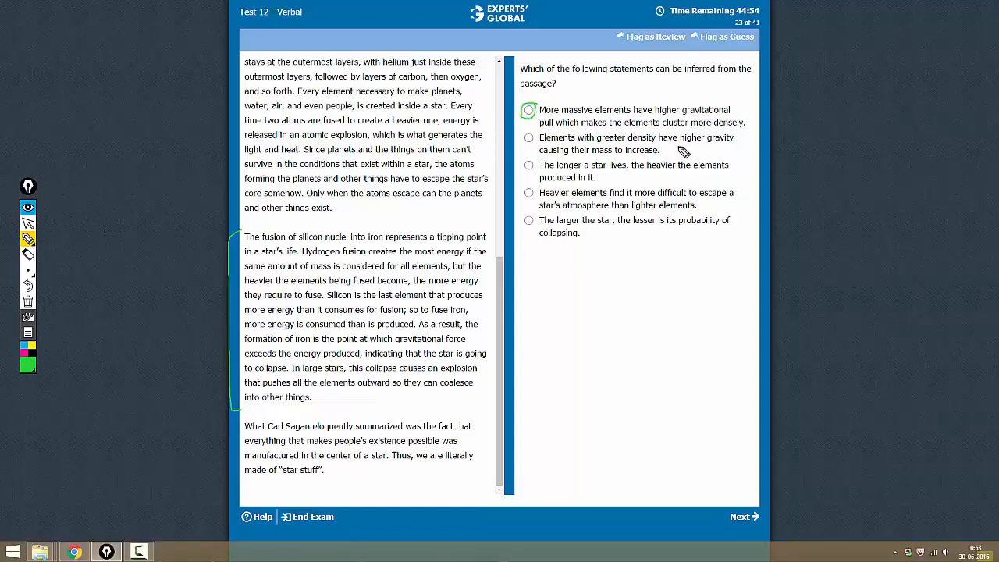
mouse_move(673, 156)
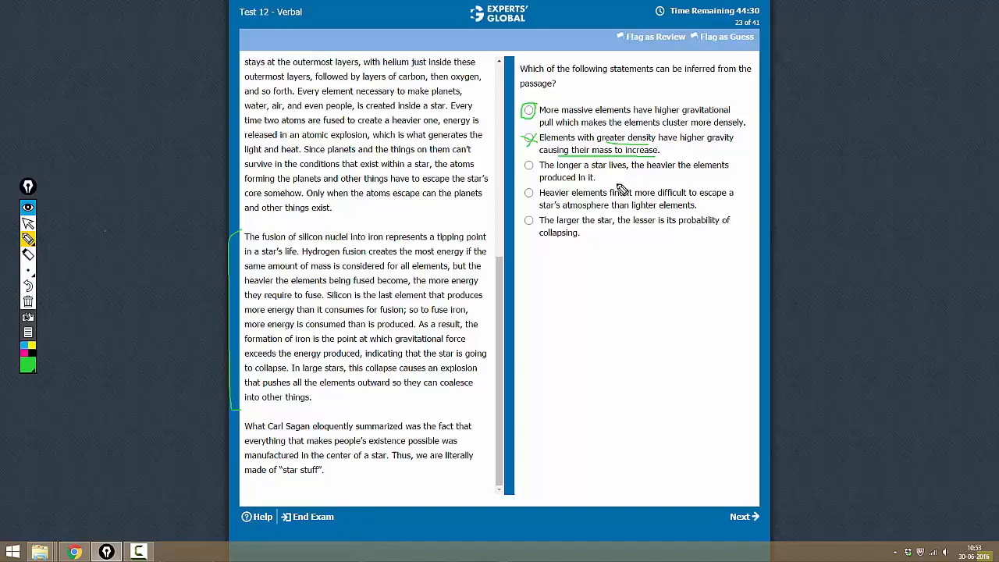
click(528, 165)
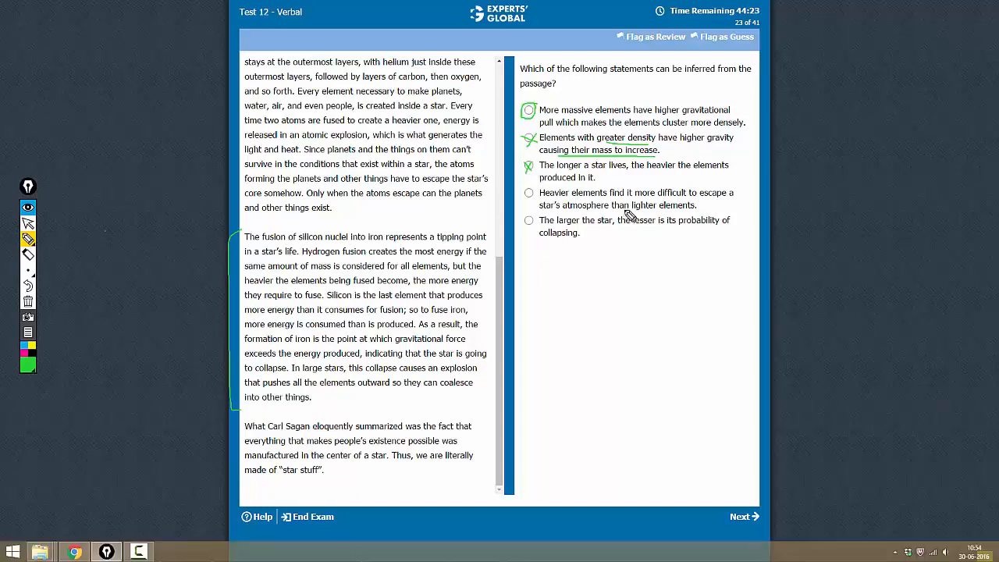
mouse_move(649, 206)
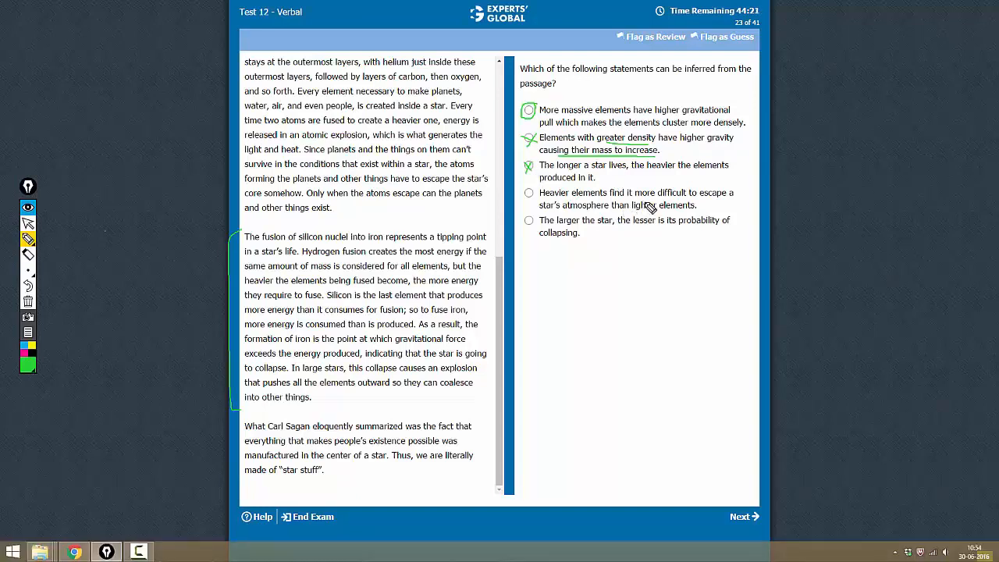